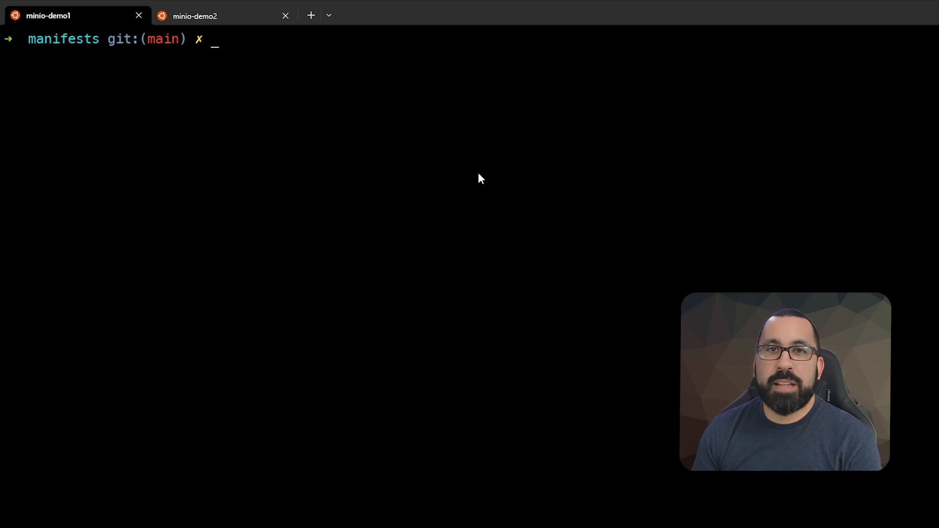
# List the cluster's ingress classes with kubectl to confirm the nginx class exists
pyautogui.write('kubectl get ingressclasses.networking.k8s.io')
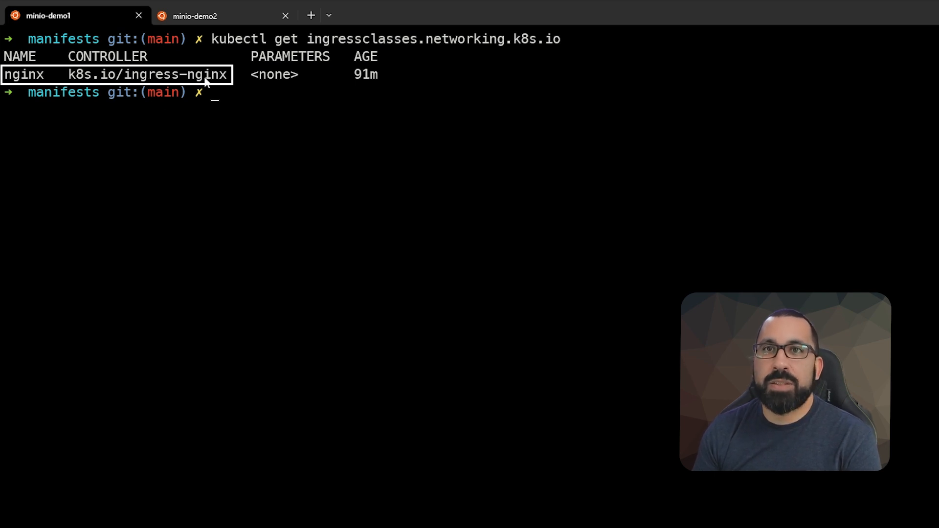
pyautogui.moveTo(175, 82)
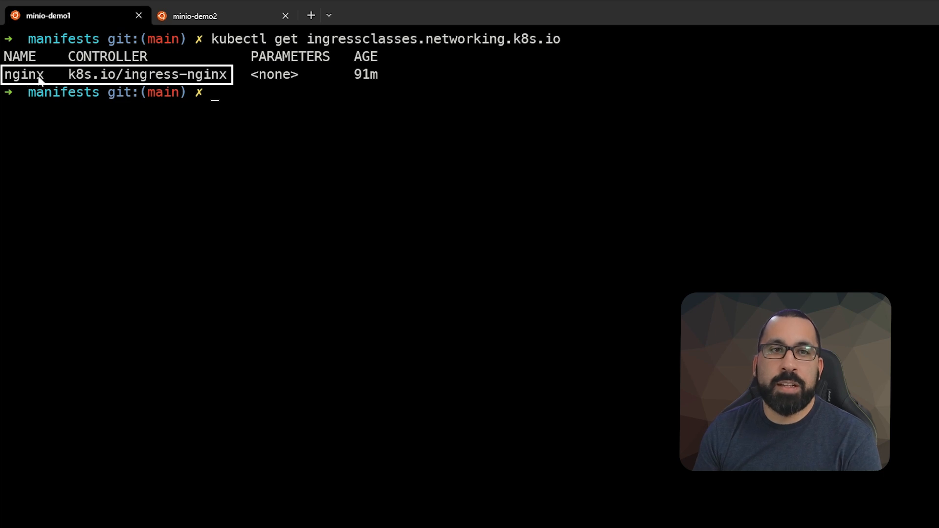
pyautogui.moveTo(288, 116)
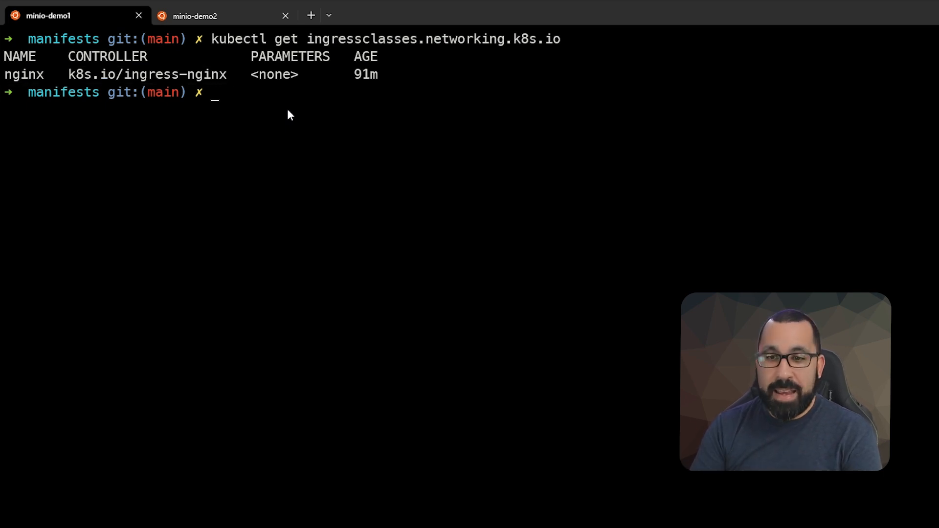
# Describe the nginx ingress class to confirm it is the default, Helm-managed class
pyautogui.write('k')
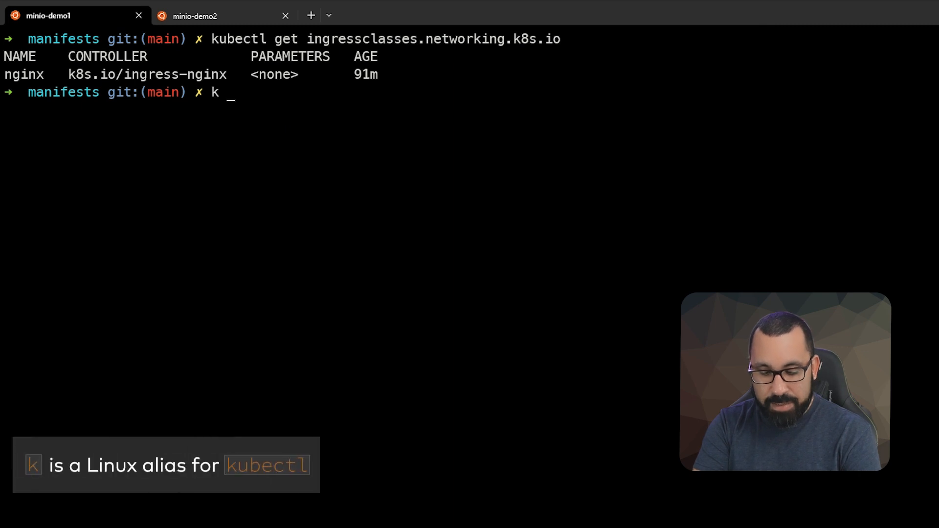
pyautogui.write('describe ingressclasses.networking.k8s.io nginx')
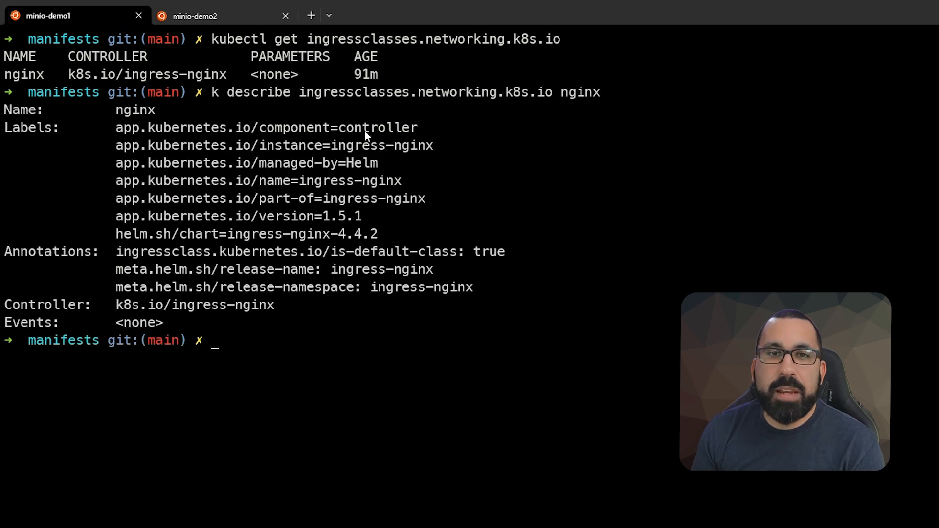
pyautogui.moveTo(235, 133)
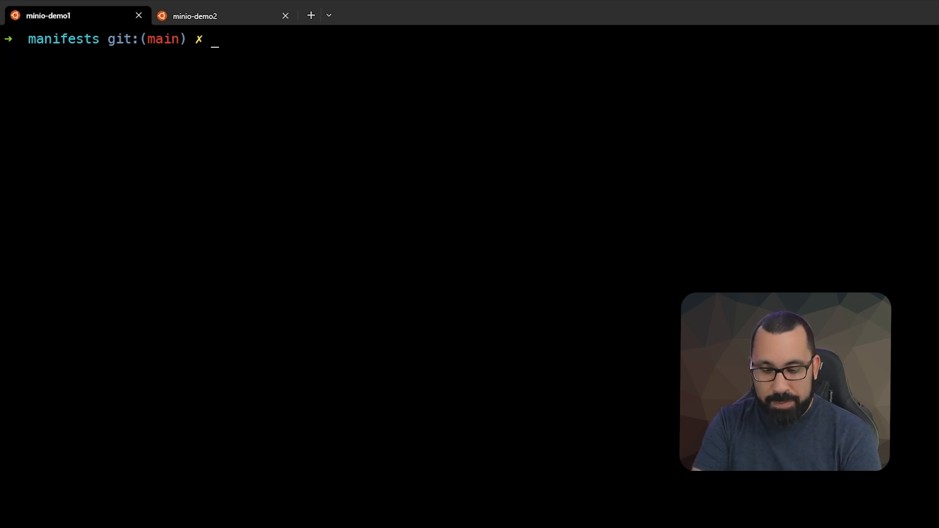
# Print ingress.yml showing the nginx-external ingress, service and deployment in minio
pyautogui.press('Return')
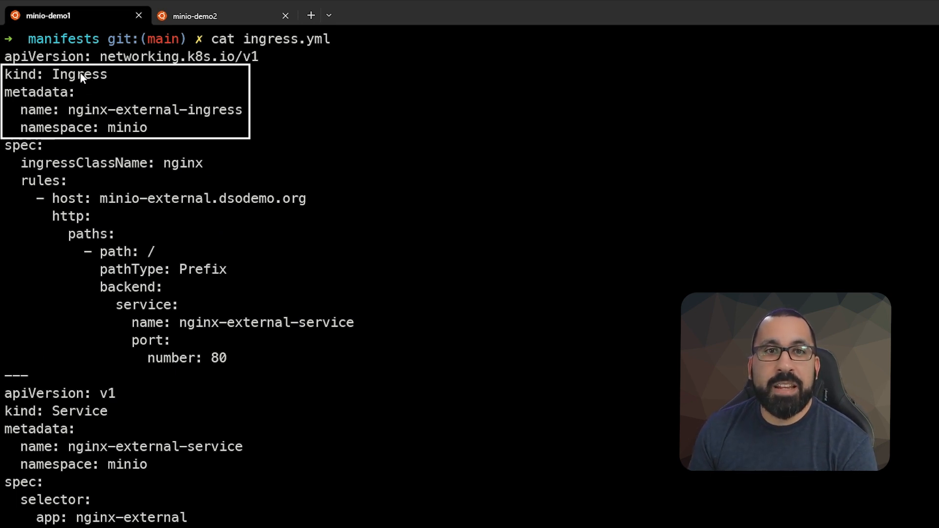
pyautogui.moveTo(135, 133)
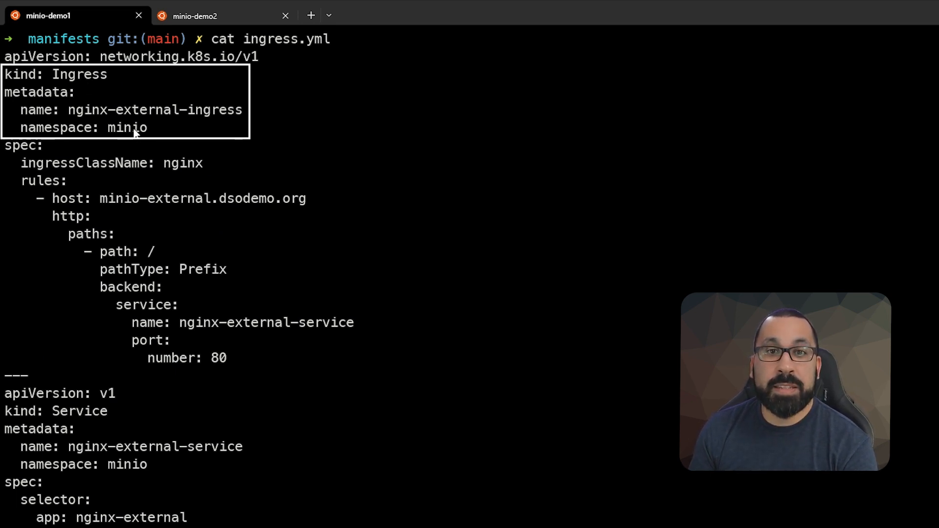
pyautogui.moveTo(66, 169)
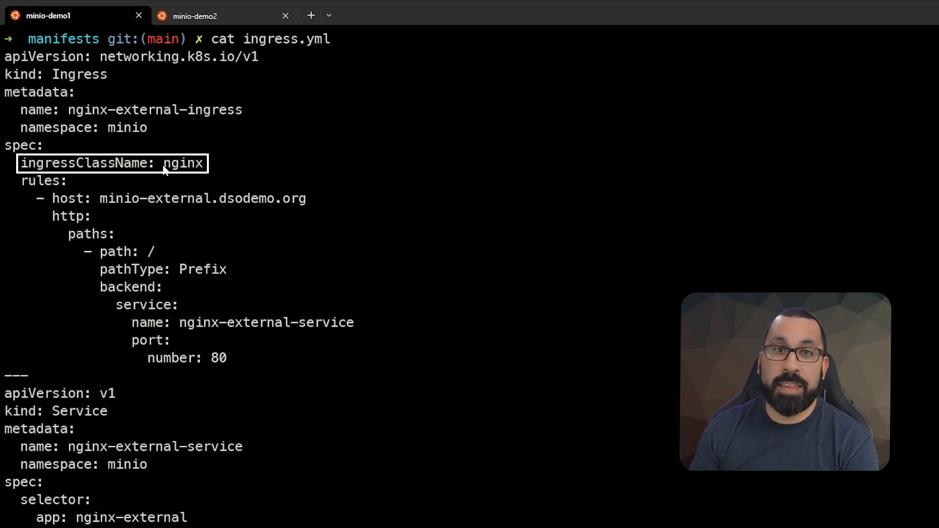
pyautogui.moveTo(200, 175)
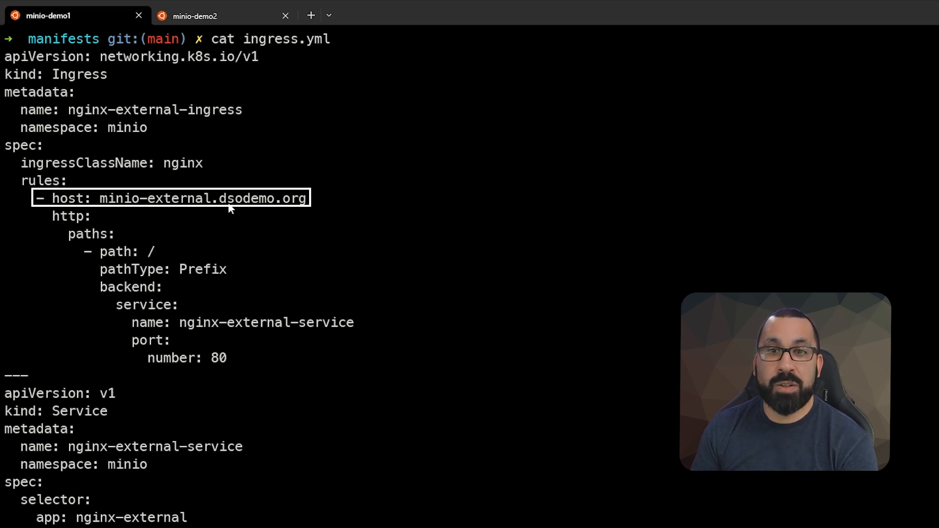
pyautogui.moveTo(283, 210)
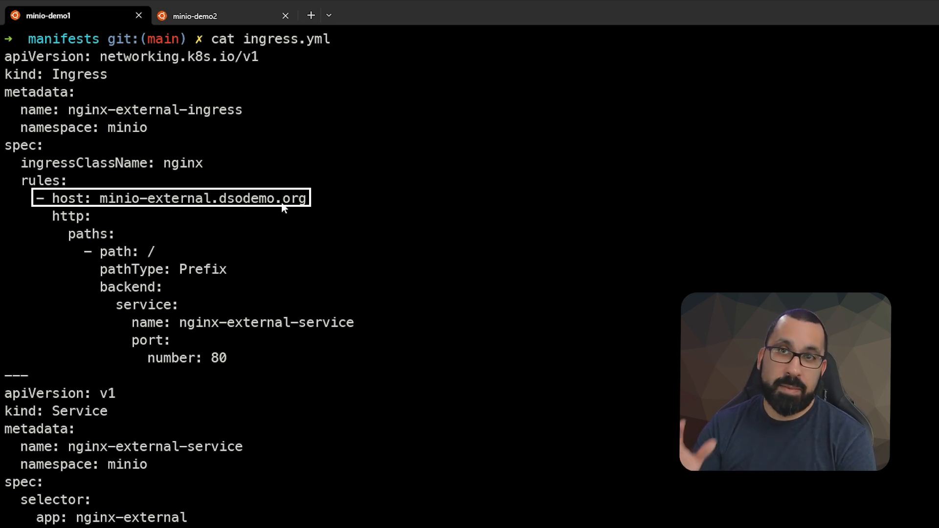
pyautogui.moveTo(156, 244)
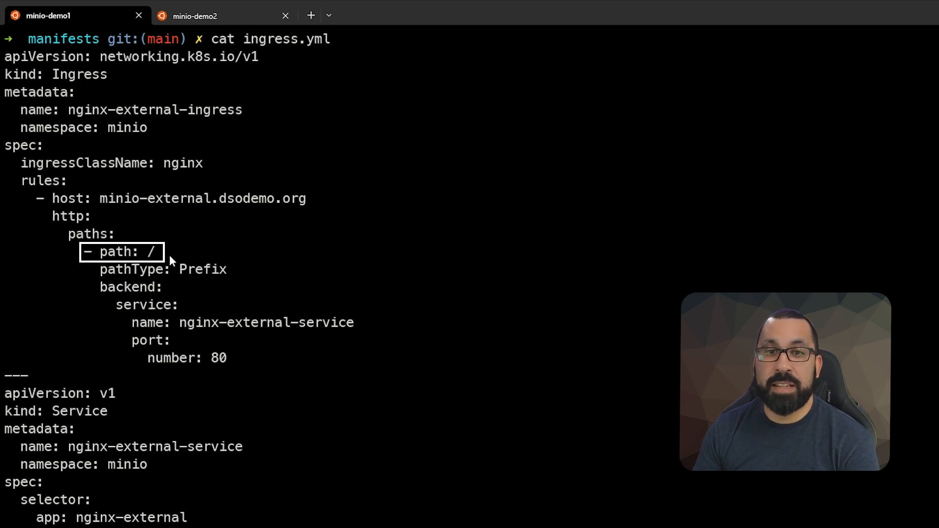
pyautogui.moveTo(235, 338)
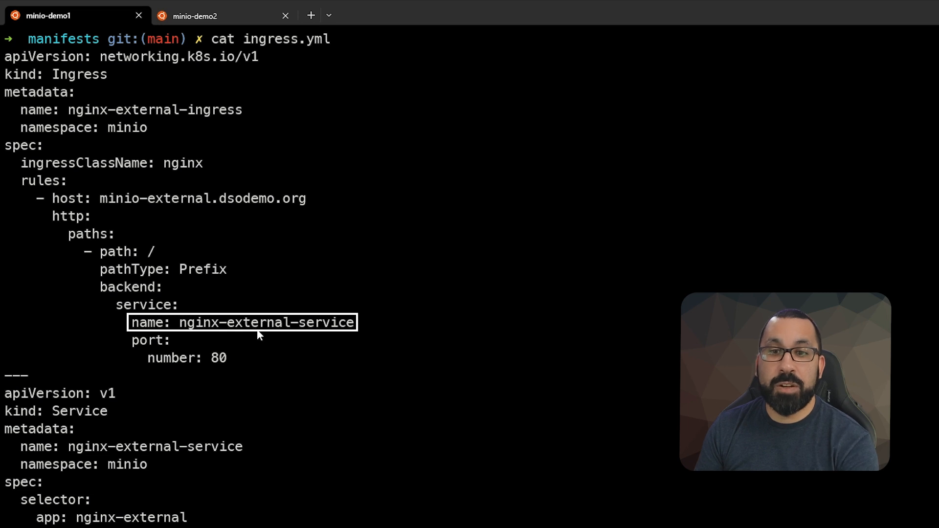
pyautogui.moveTo(242, 359)
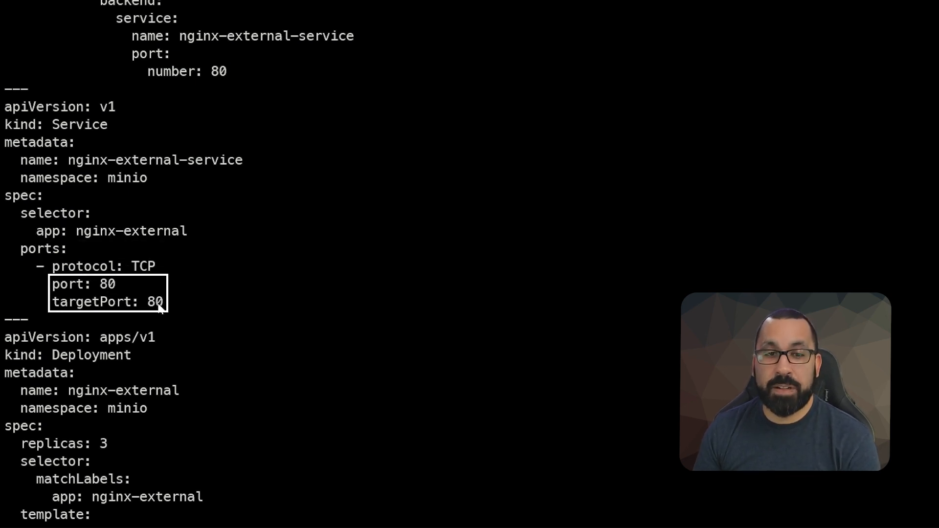
# Finish reading the manifest, clear the screen and apply ingress.yml to create the resources
pyautogui.scroll(-3)
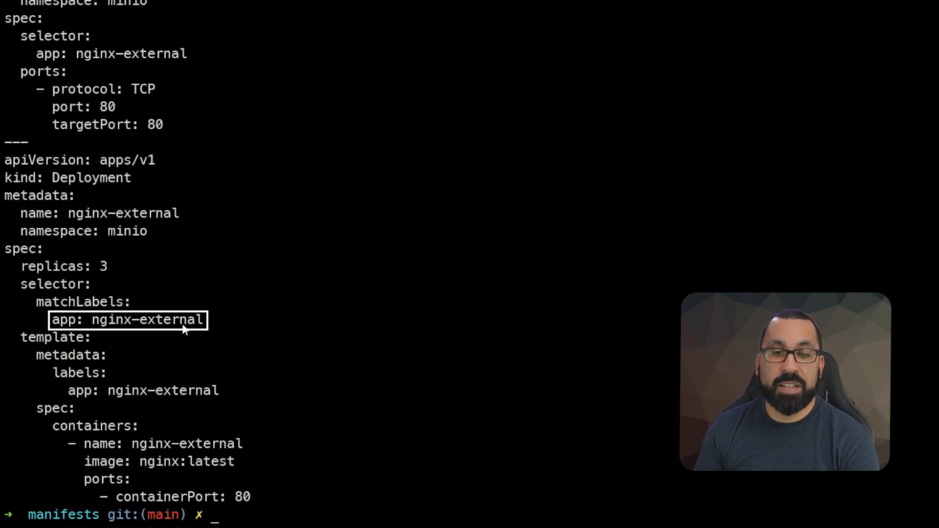
pyautogui.moveTo(175, 340)
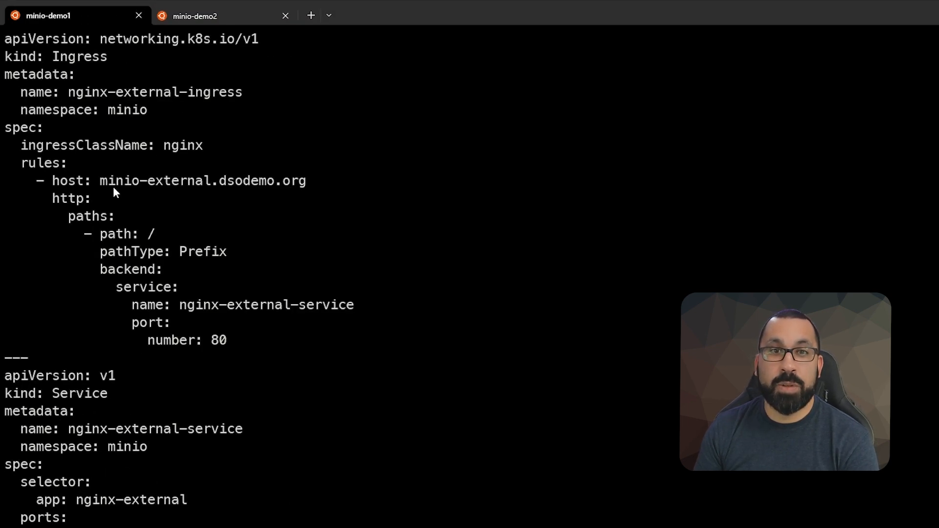
pyautogui.scroll(-3)
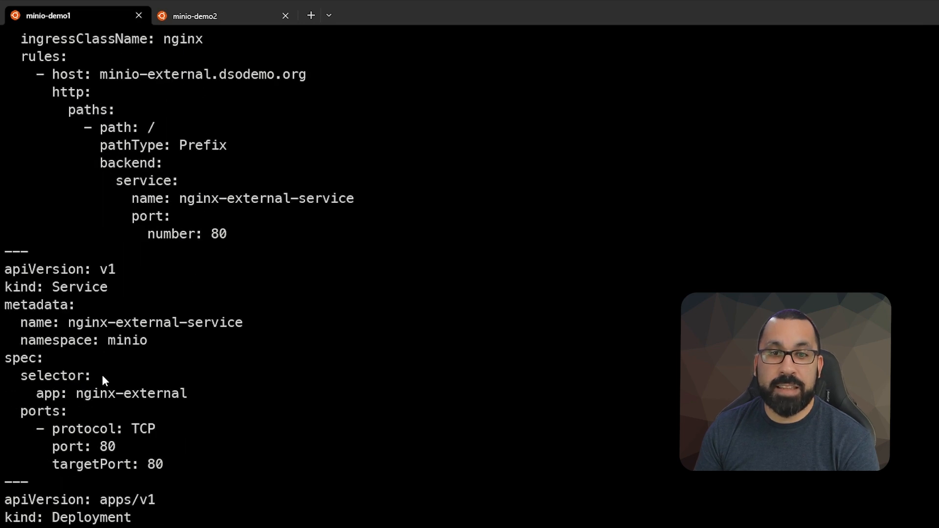
pyautogui.scroll(-3)
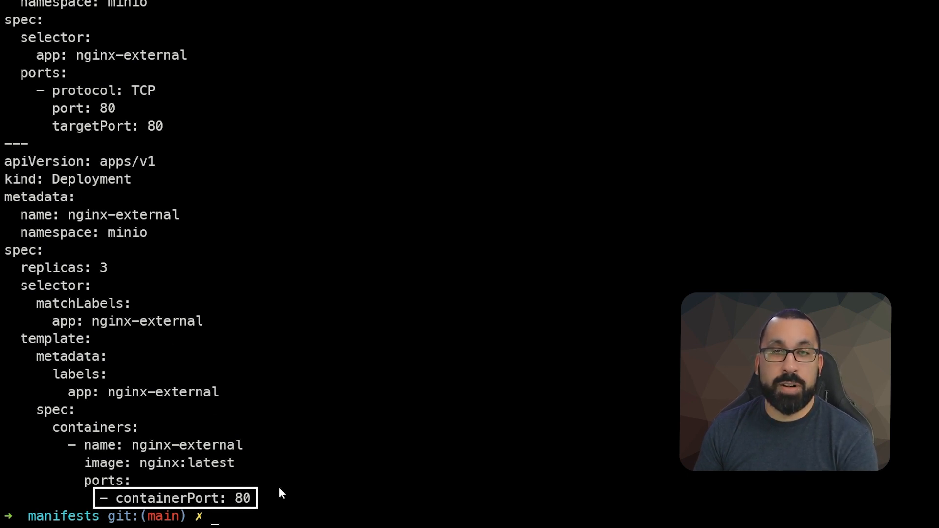
pyautogui.write('clear')
pyautogui.write('k apply -f ingress.yml')
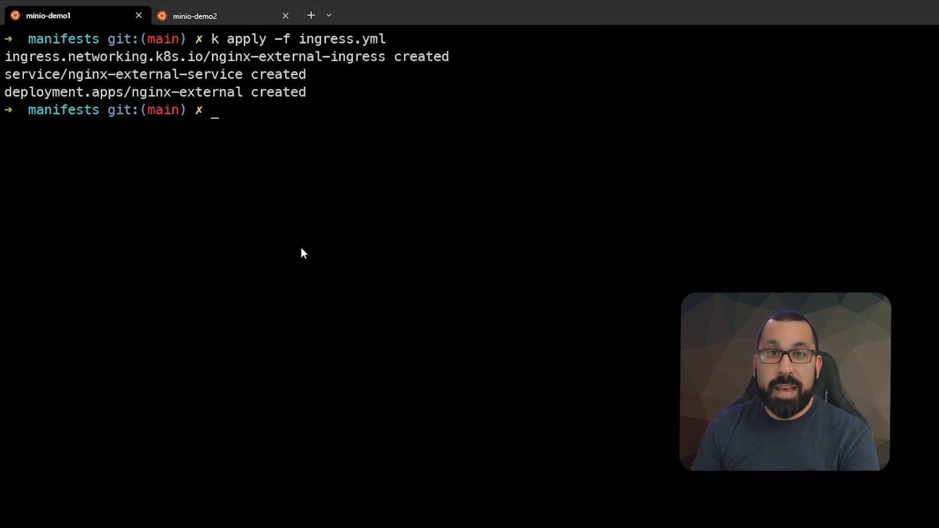
# List all minio namespace resources showing three nginx-external pods and the 3/3 deployment
pyautogui.write('k get all -n minio')
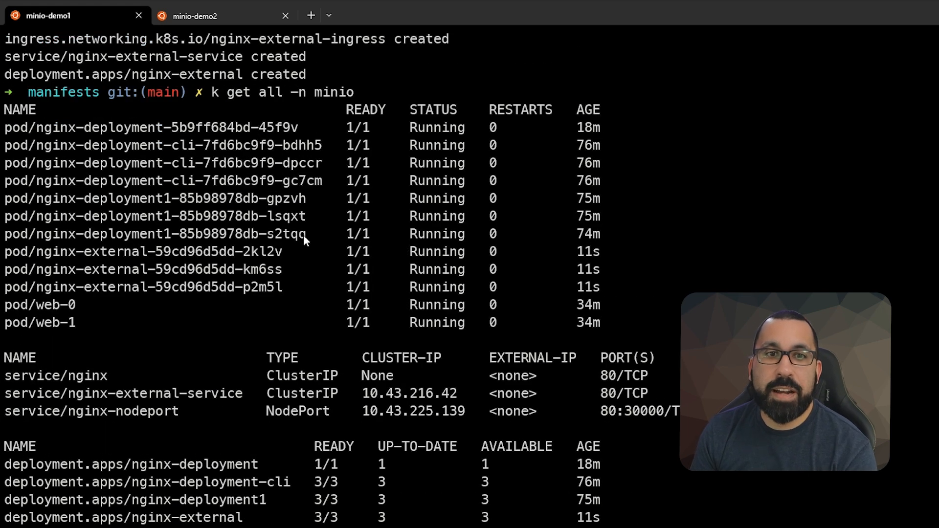
pyautogui.moveTo(6, 124); pyautogui.dragTo(332, 332)
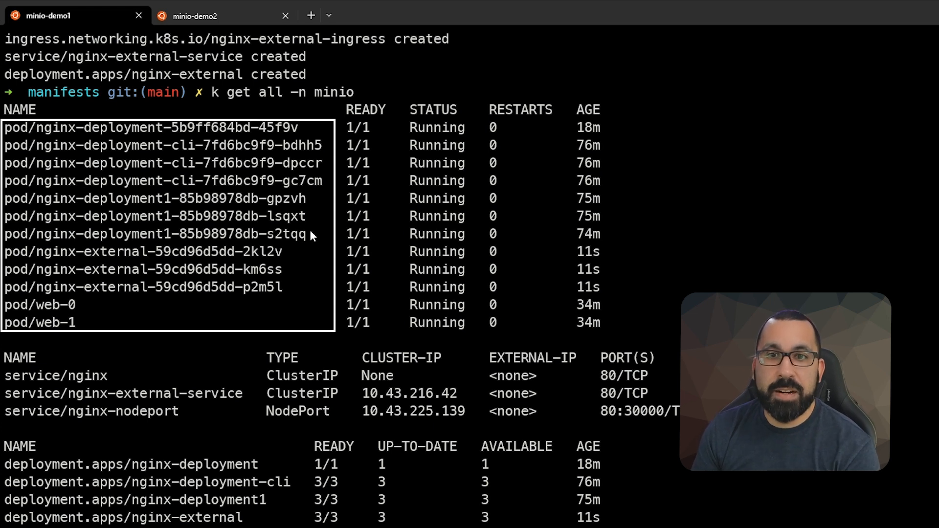
pyautogui.moveTo(387, 194)
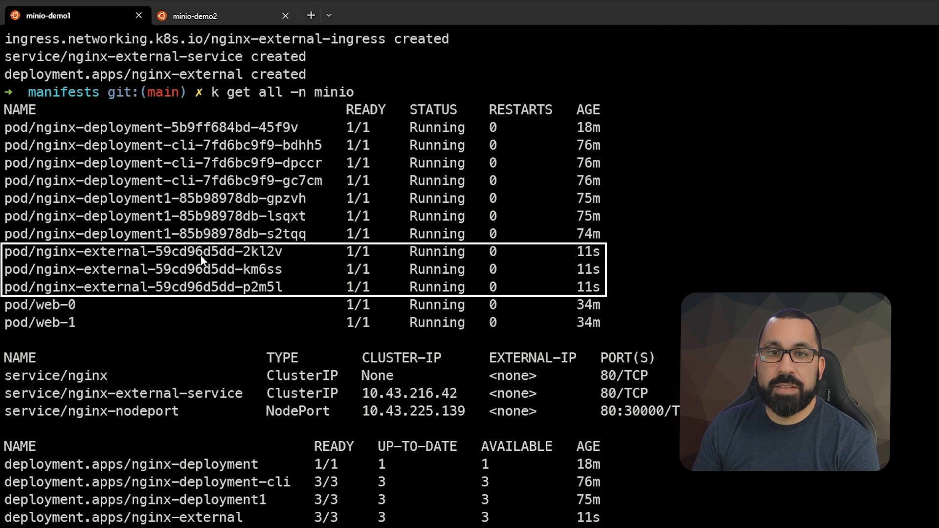
pyautogui.moveTo(263, 296)
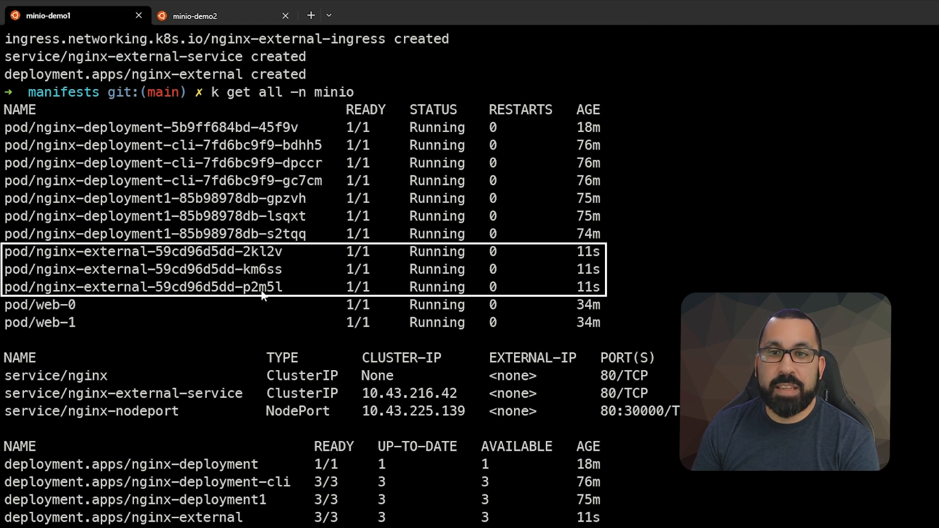
pyautogui.scroll(-3)
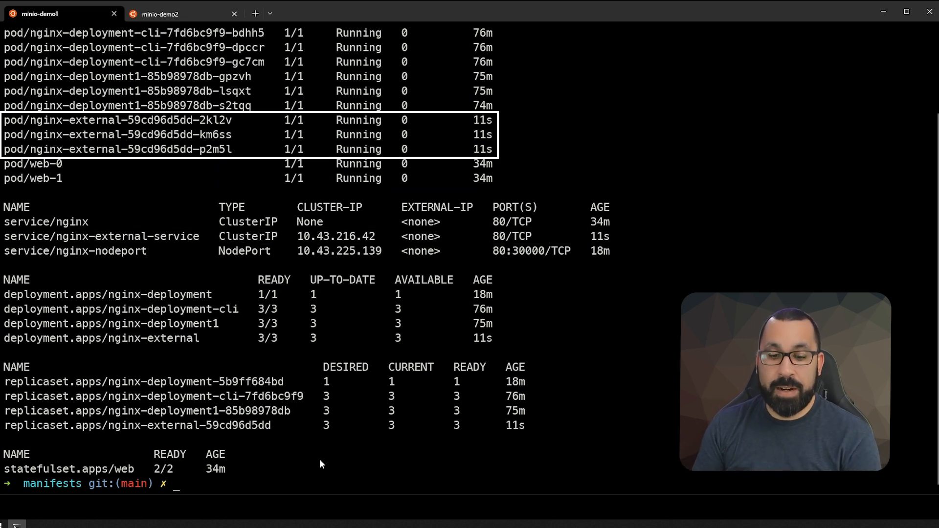
# List minio ingresses showing nginx-external-ingress on host minio-external.dsodemo.org
pyautogui.write('k get')
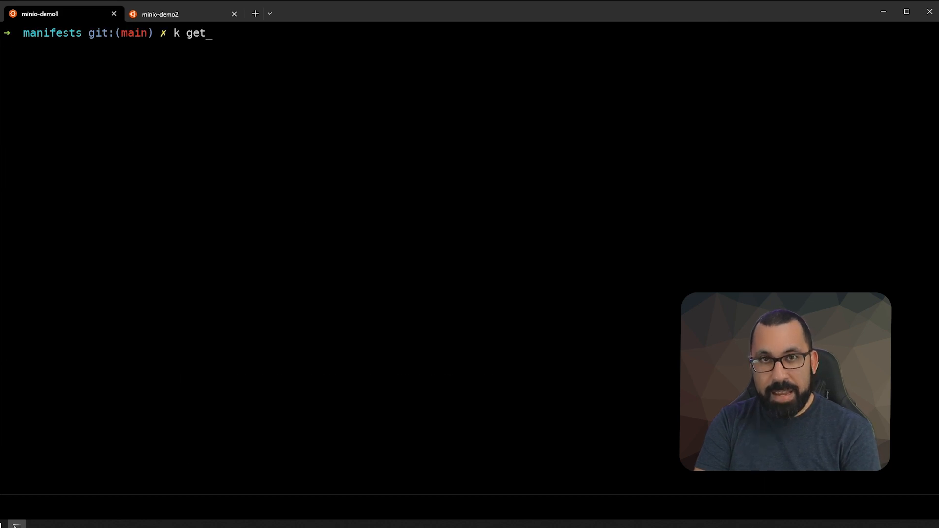
pyautogui.write('ingre')
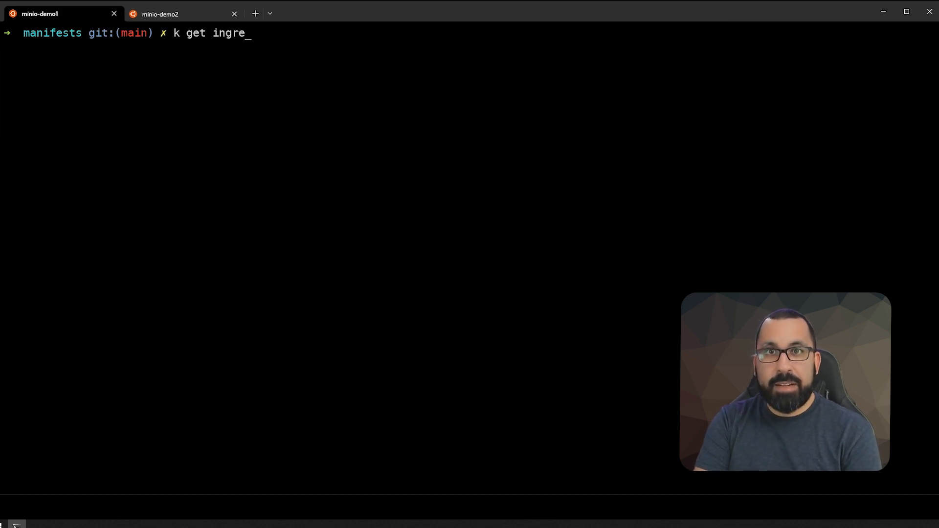
pyautogui.write('ss -n minio')
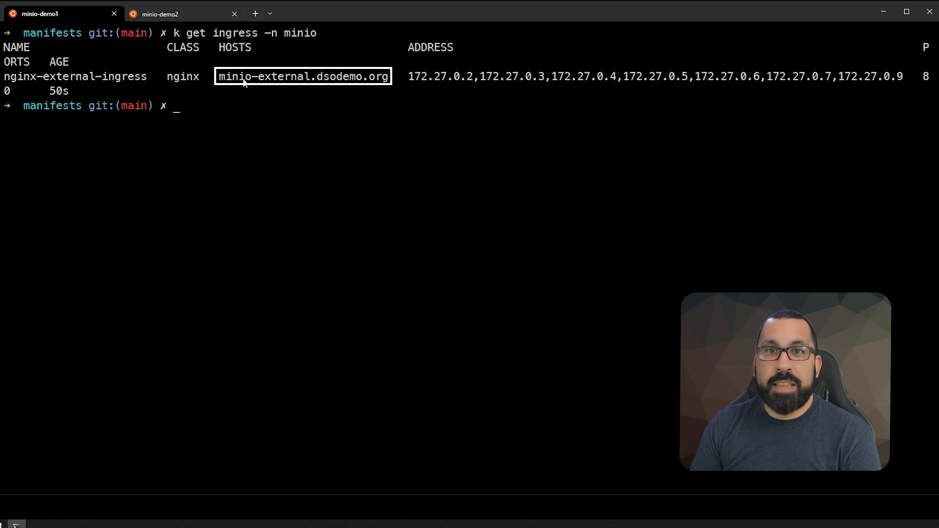
pyautogui.moveTo(299, 82)
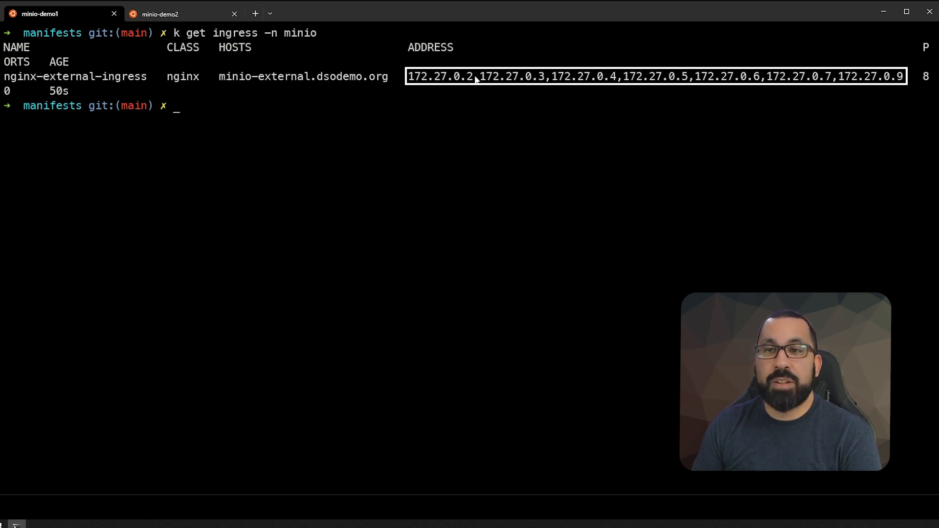
pyautogui.moveTo(434, 84)
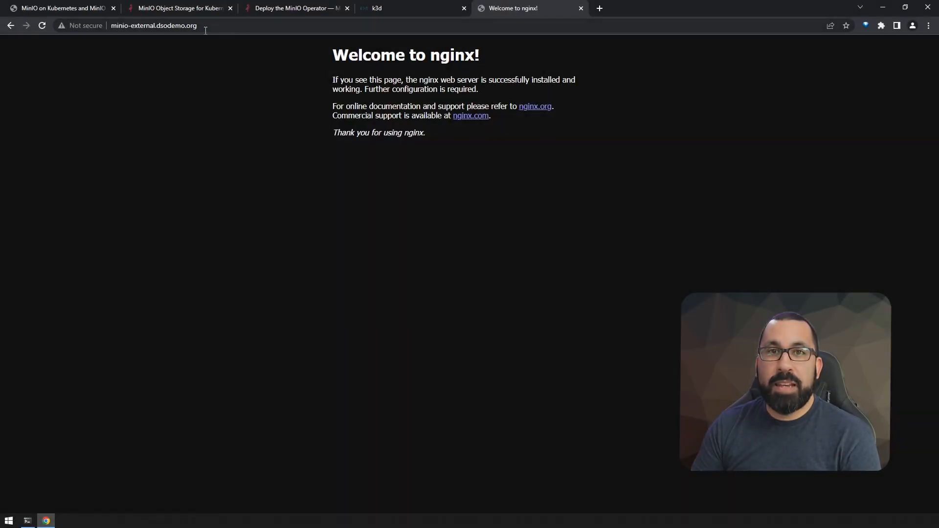
# Reload minio-external.dsodemo.org in Chrome to reach the Welcome to nginx! page
pyautogui.click(153, 26)
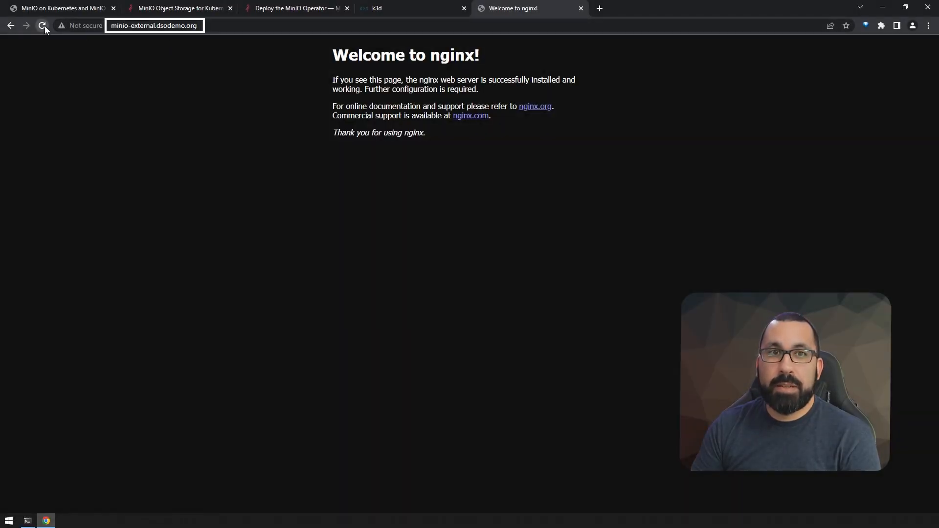